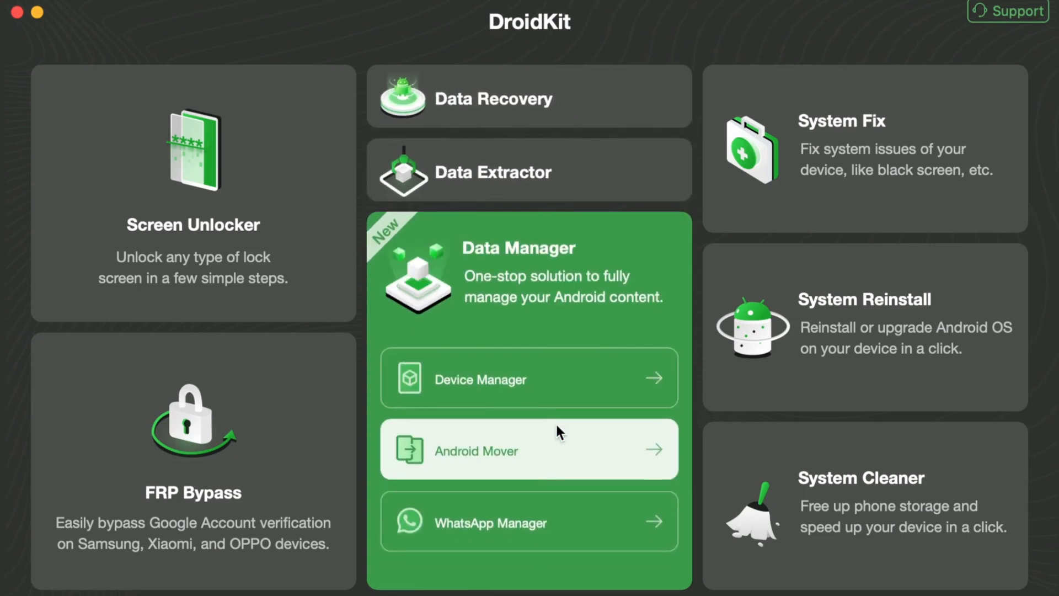
pyautogui.click(498, 450)
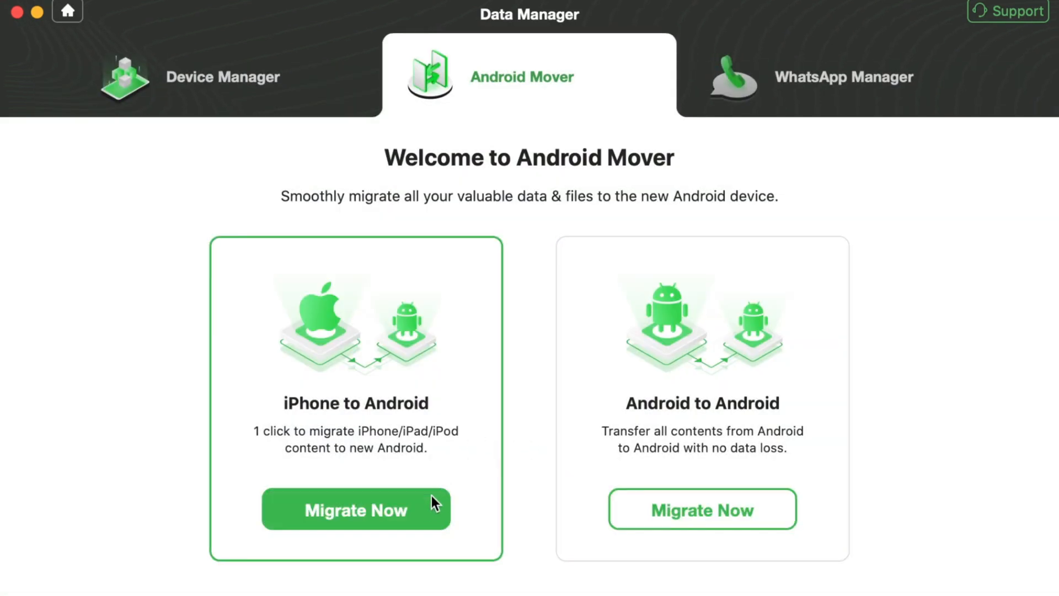
pyautogui.click(356, 510)
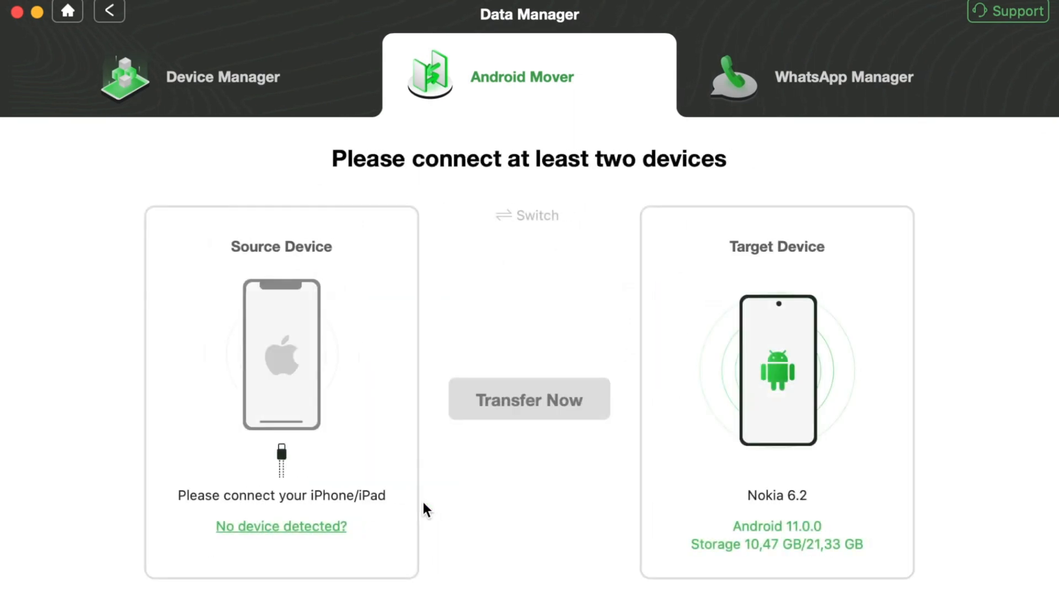